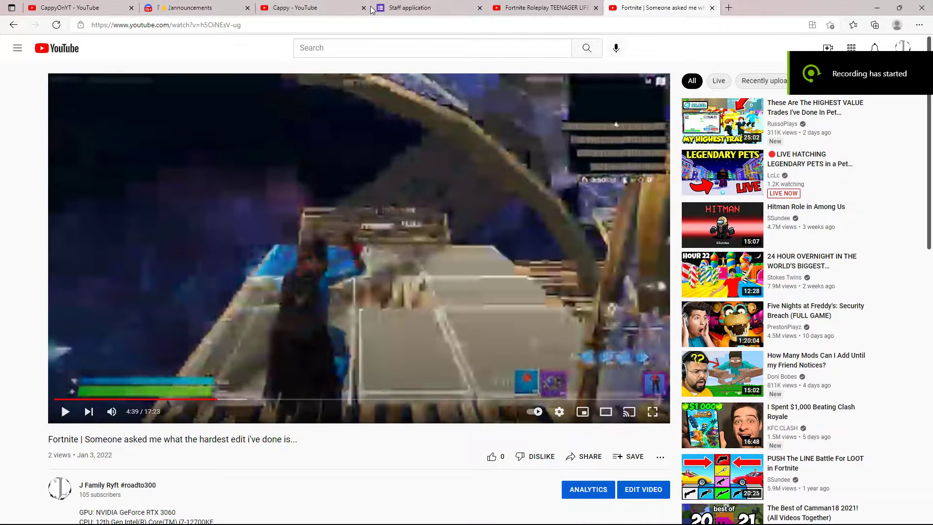
Show the Discord announcements channel and select the J Family Ryft embed title in the shoutout post.
{"action": "left_click", "coordinate": [196, 8]}
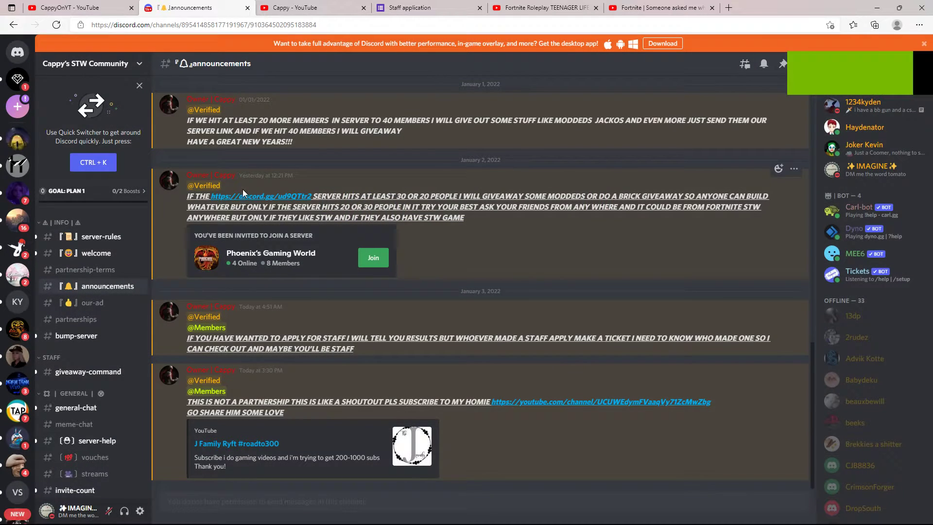
{"action": "left_click", "coordinate": [801, 64]}
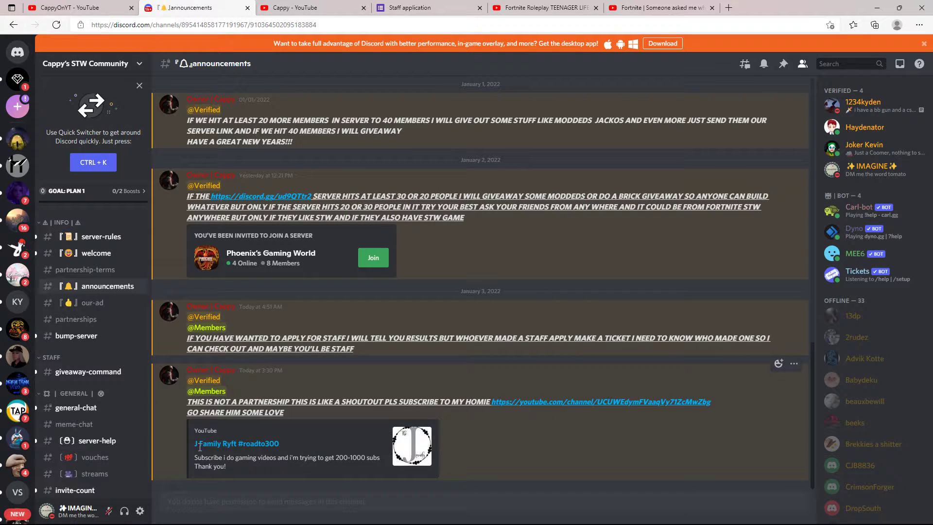
{"action": "double_click", "coordinate": [236, 443]}
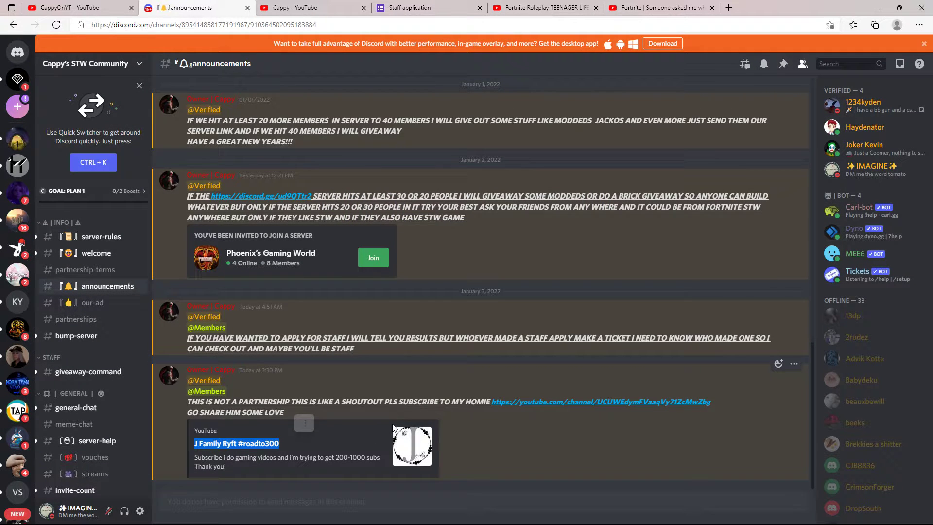
{"action": "mouse_move", "coordinate": [18, 52]}
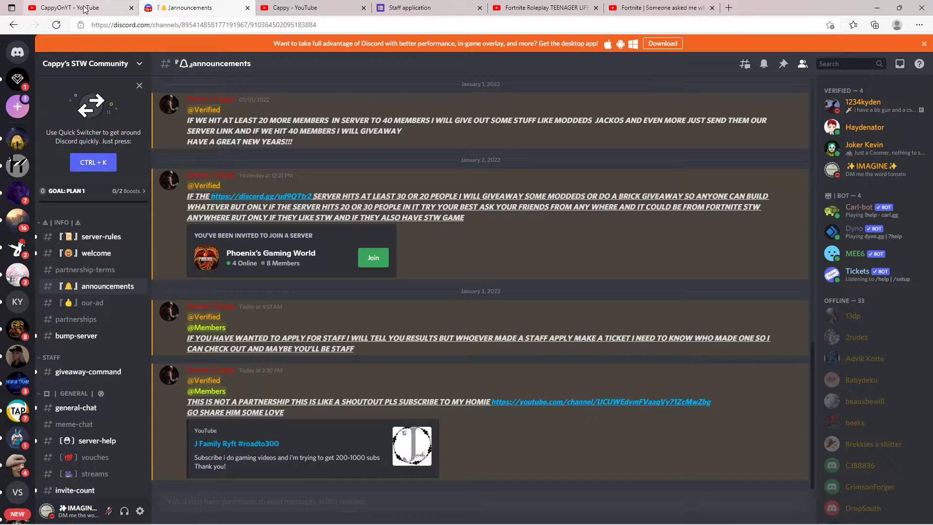
{"action": "left_click", "coordinate": [168, 375]}
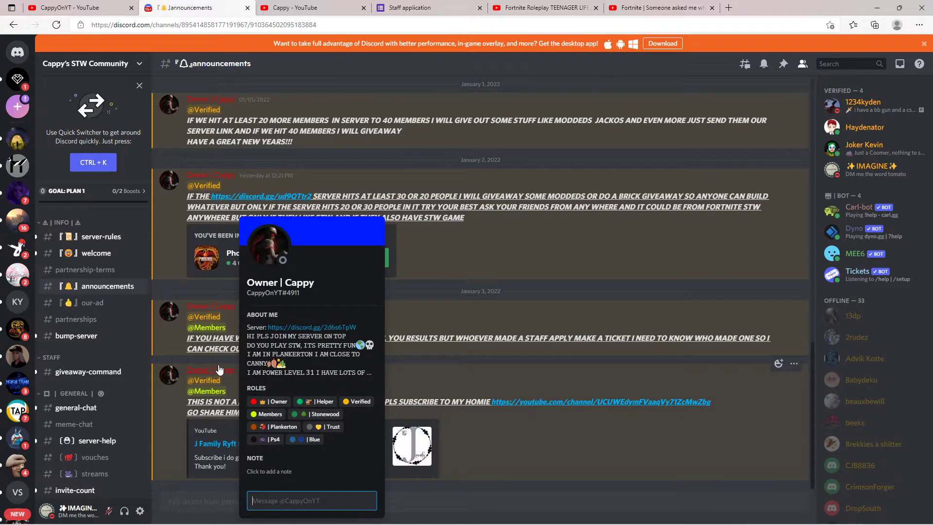
{"action": "mouse_move", "coordinate": [275, 257]}
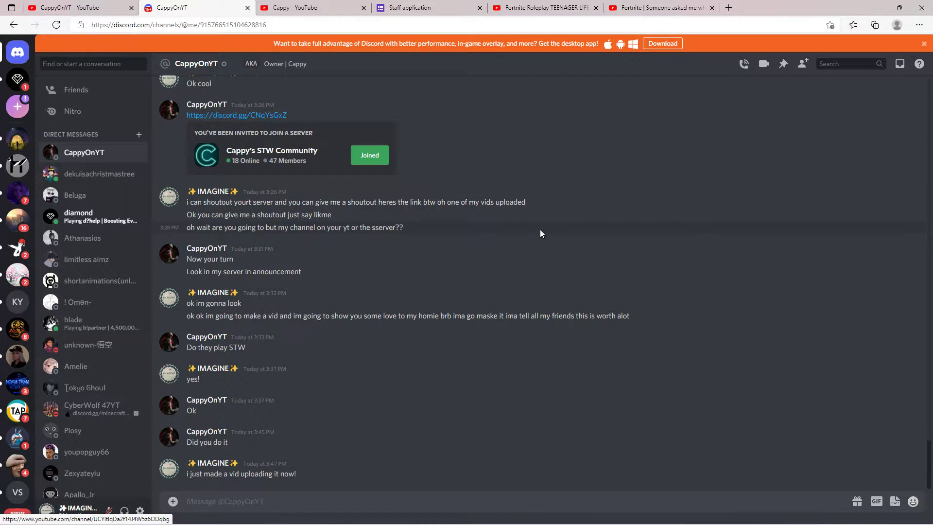
{"action": "mouse_move", "coordinate": [290, 463]}
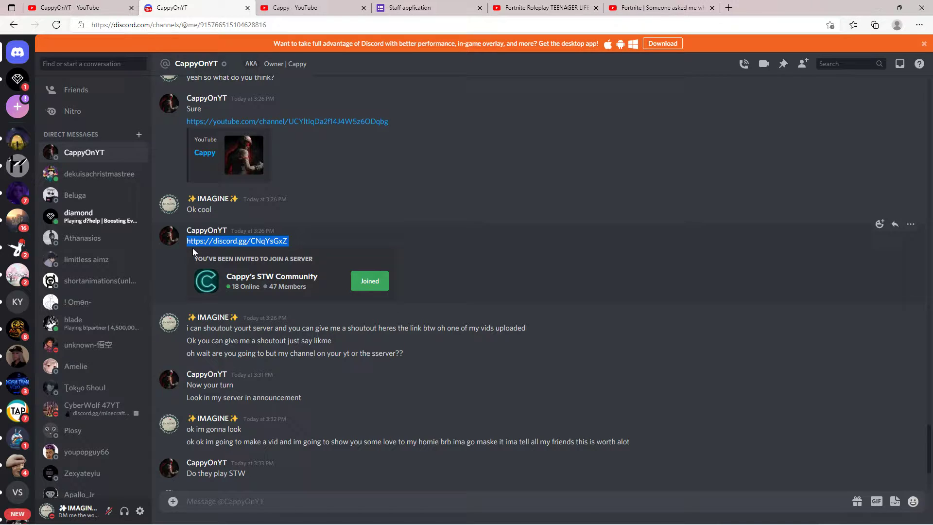
{"action": "mouse_move", "coordinate": [237, 241]}
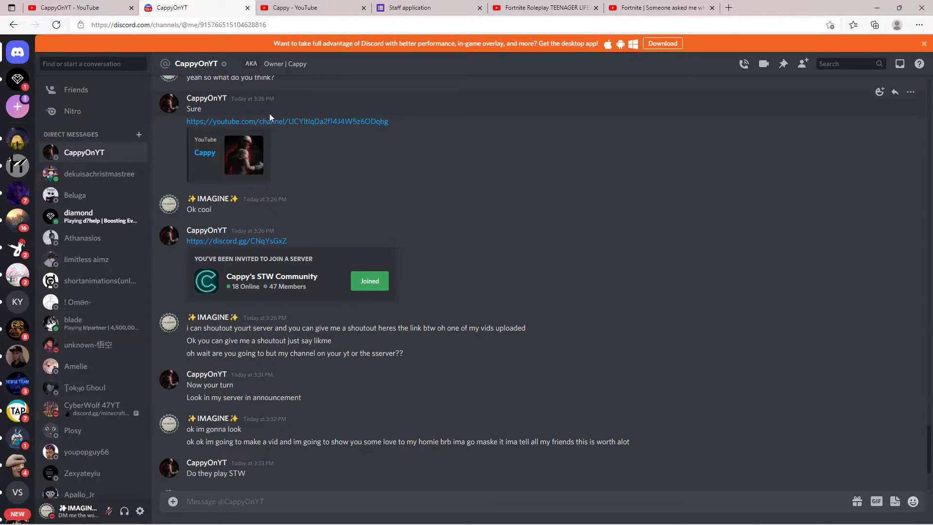
{"action": "mouse_move", "coordinate": [326, 122]}
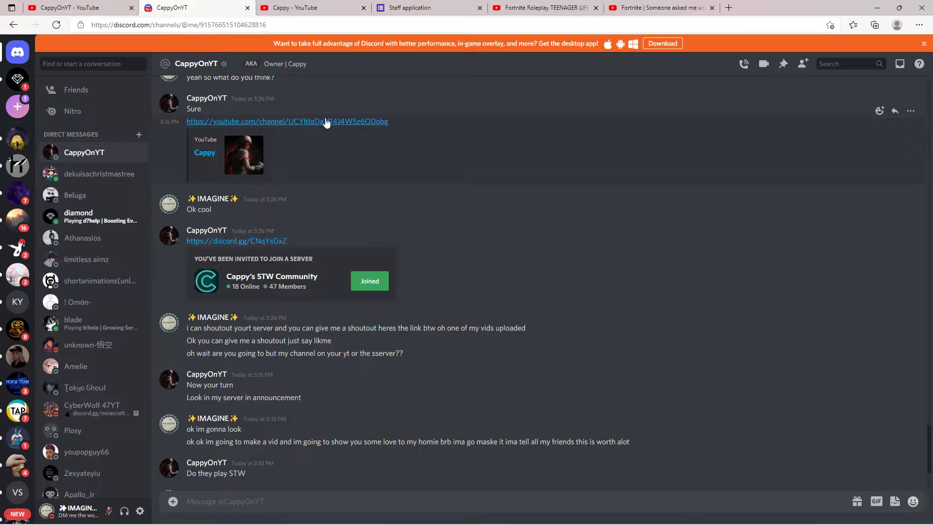
{"action": "left_click", "coordinate": [287, 122]}
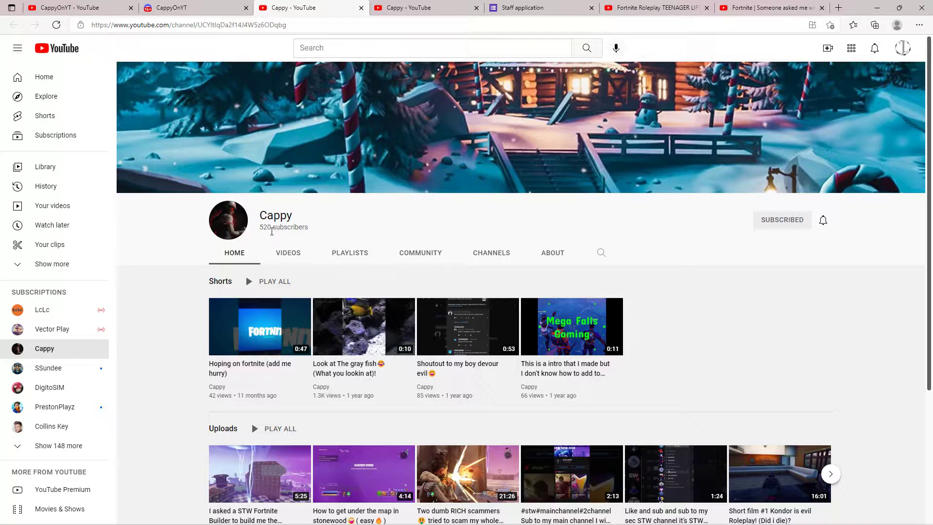
{"action": "left_click", "coordinate": [288, 252]}
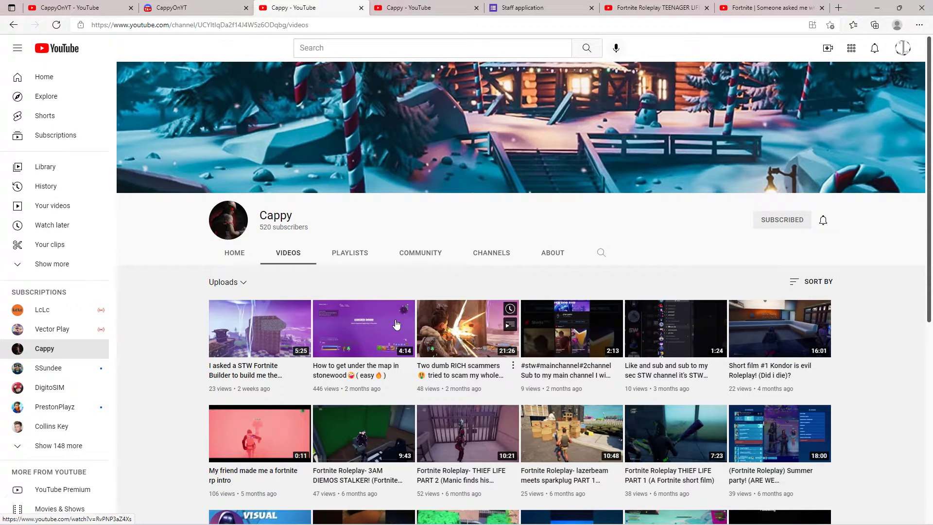
{"action": "mouse_move", "coordinate": [547, 331]}
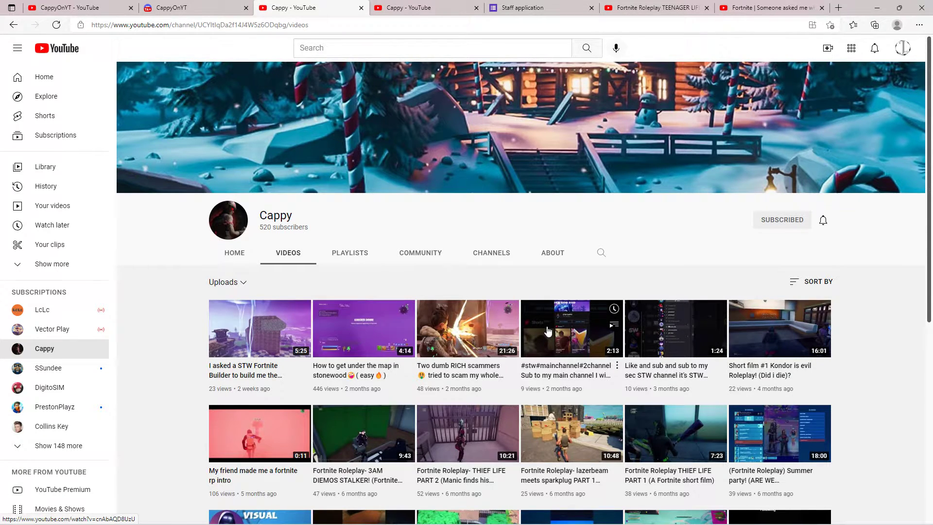
{"action": "mouse_move", "coordinate": [673, 339]}
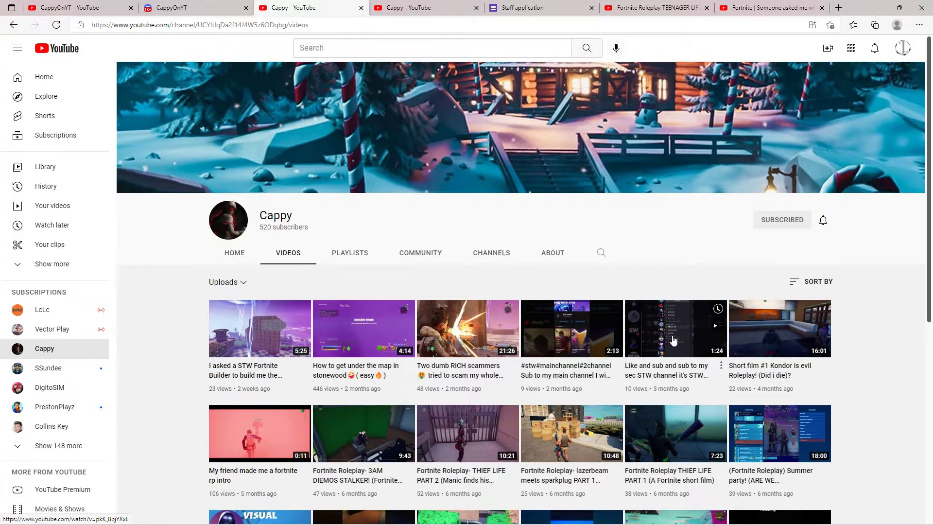
{"action": "mouse_move", "coordinate": [691, 351]}
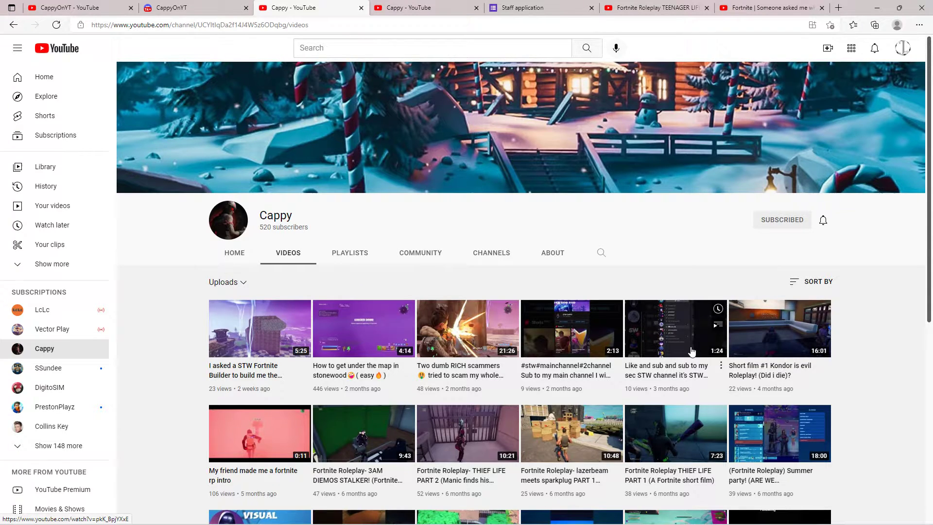
{"action": "mouse_move", "coordinate": [344, 365]}
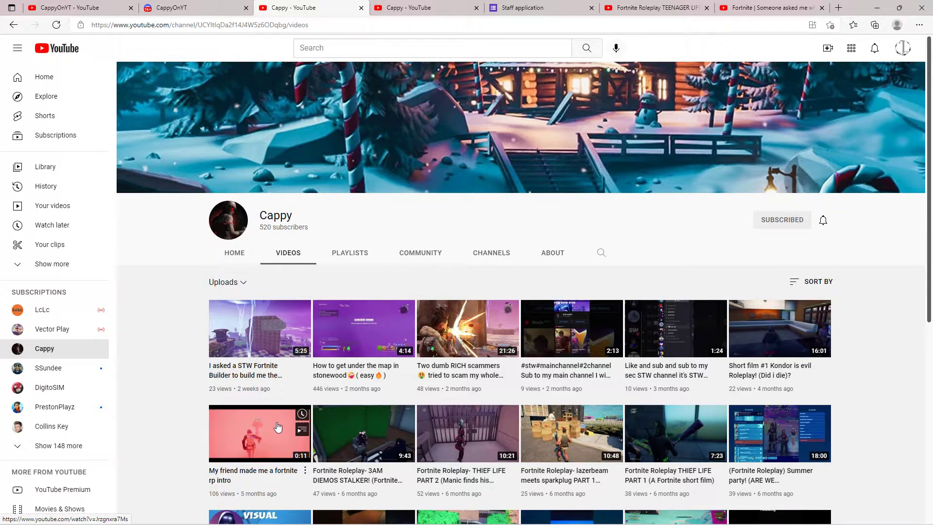
{"action": "mouse_move", "coordinate": [267, 441]}
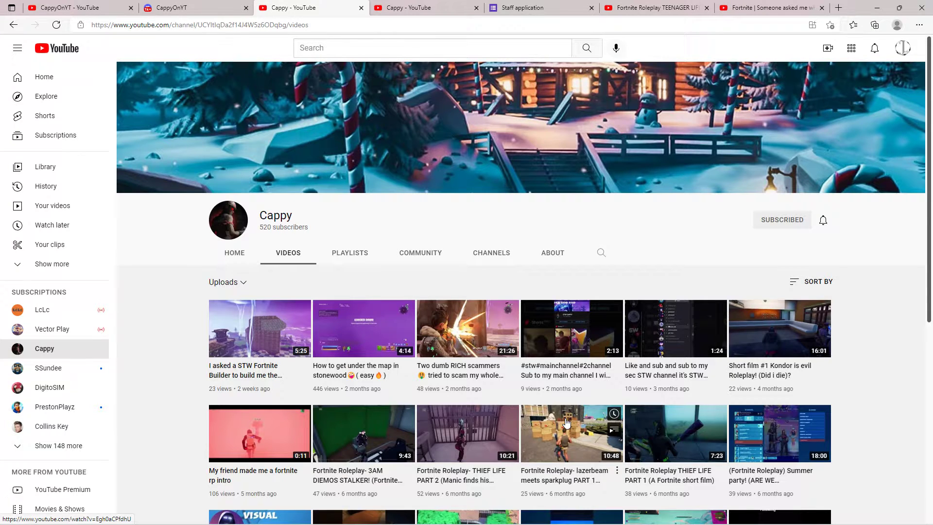
{"action": "scroll", "scroll_direction": "down", "scroll_amount": 3}
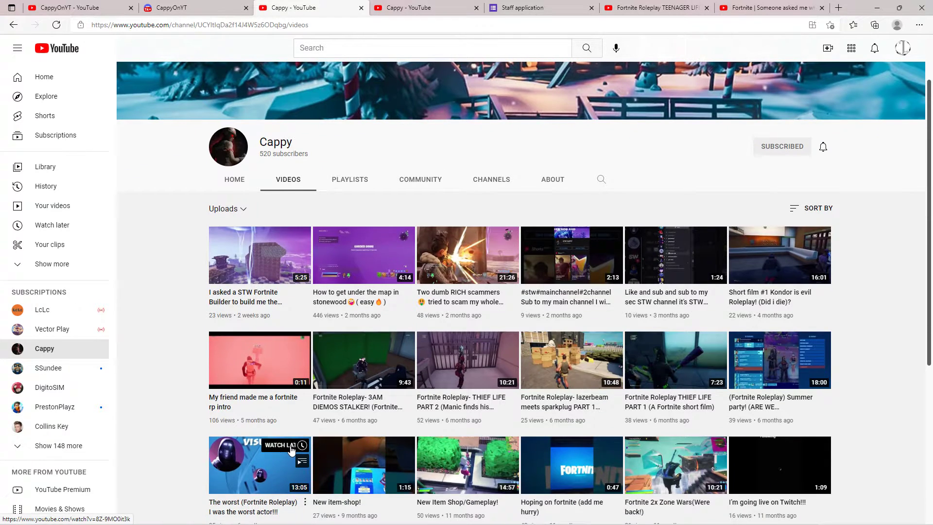
{"action": "scroll", "scroll_direction": "down", "scroll_amount": 3}
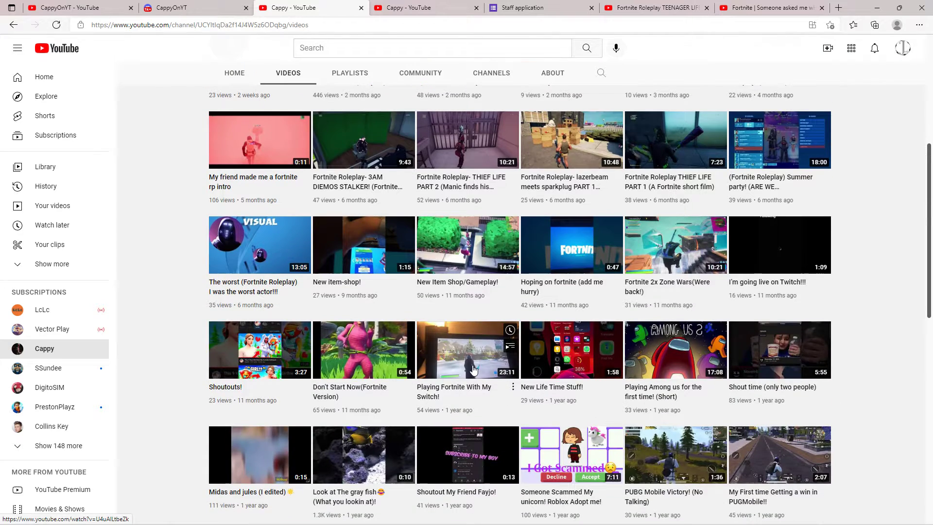
{"action": "mouse_move", "coordinate": [376, 391]}
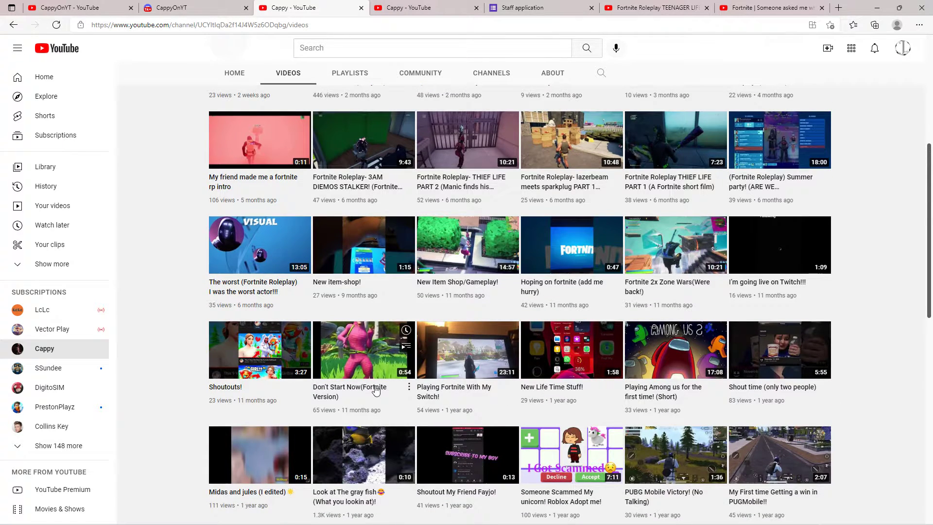
{"action": "scroll", "scroll_direction": "down", "scroll_amount": 3}
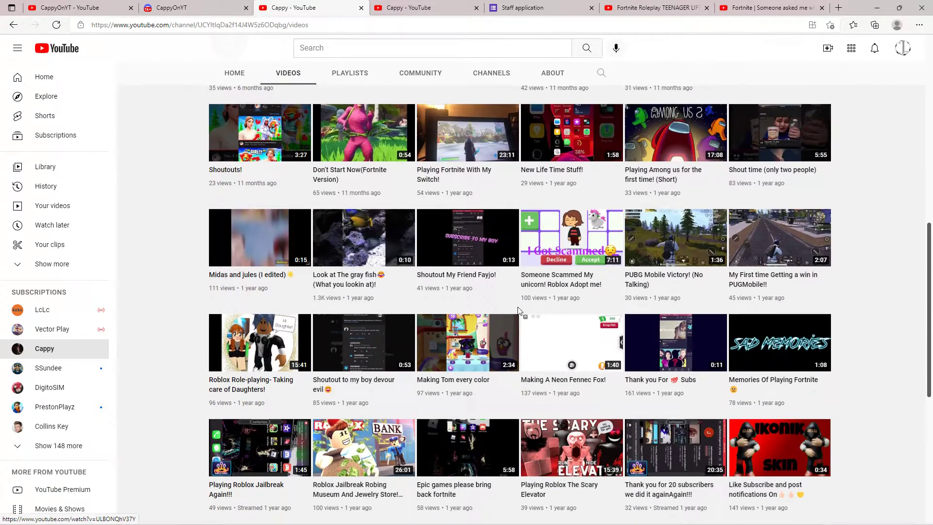
{"action": "scroll", "scroll_direction": "down", "scroll_amount": 3}
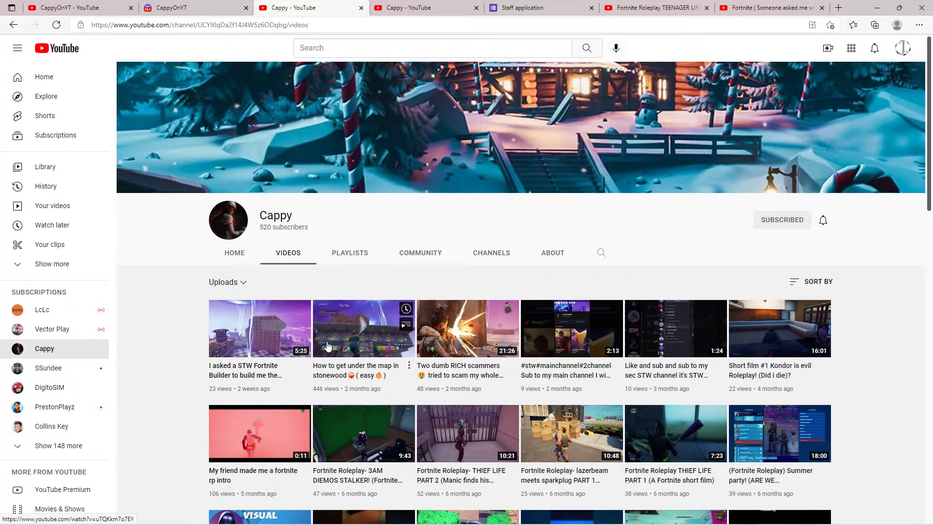
{"action": "scroll", "scroll_direction": "down", "scroll_amount": 3}
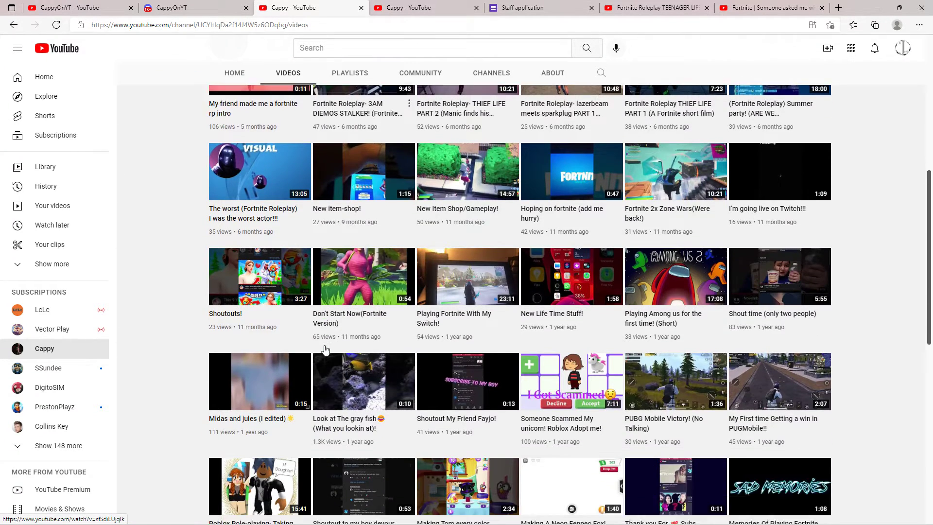
{"action": "scroll", "scroll_direction": "down", "scroll_amount": 3}
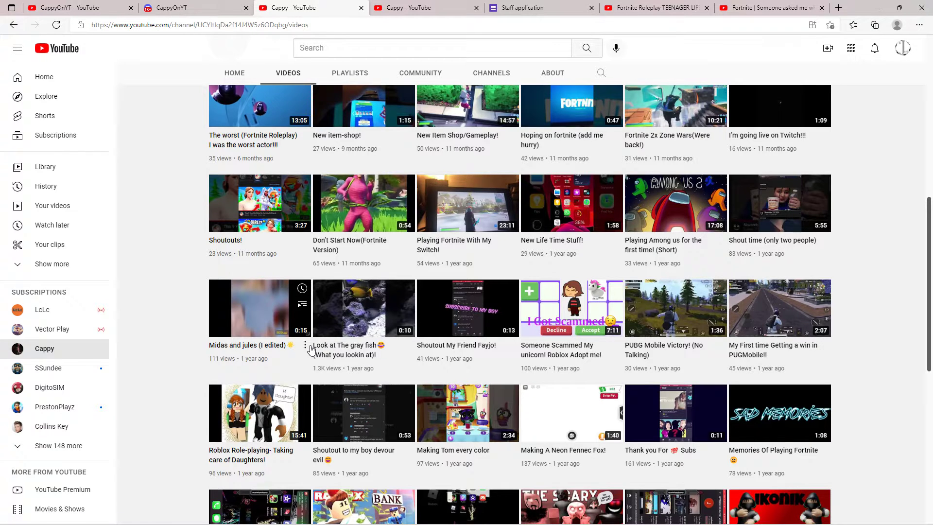
{"action": "scroll", "scroll_direction": "down", "scroll_amount": 3}
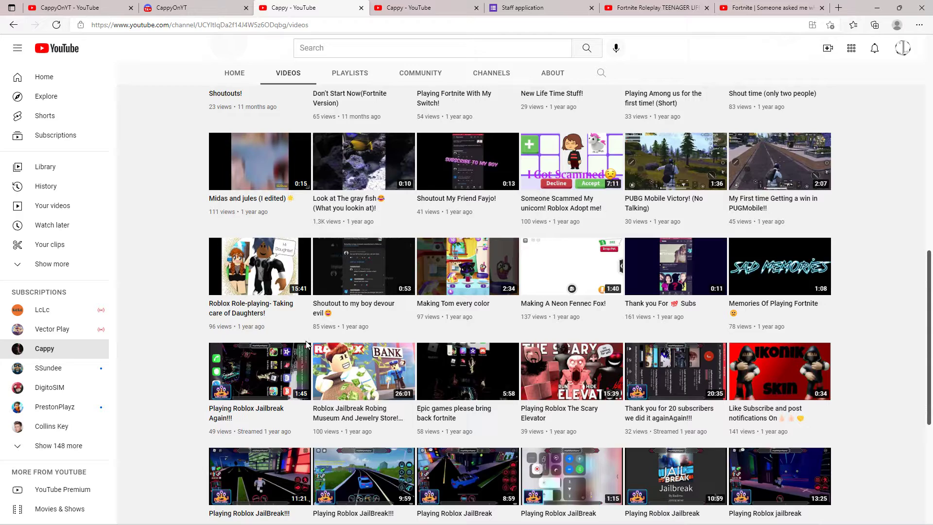
{"action": "scroll", "scroll_direction": "down", "scroll_amount": 3}
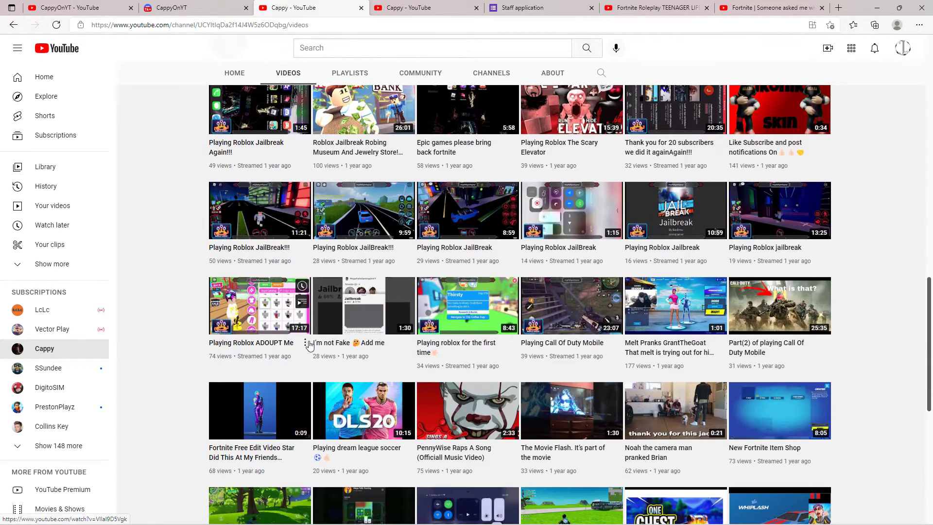
{"action": "scroll", "scroll_direction": "down", "scroll_amount": 3}
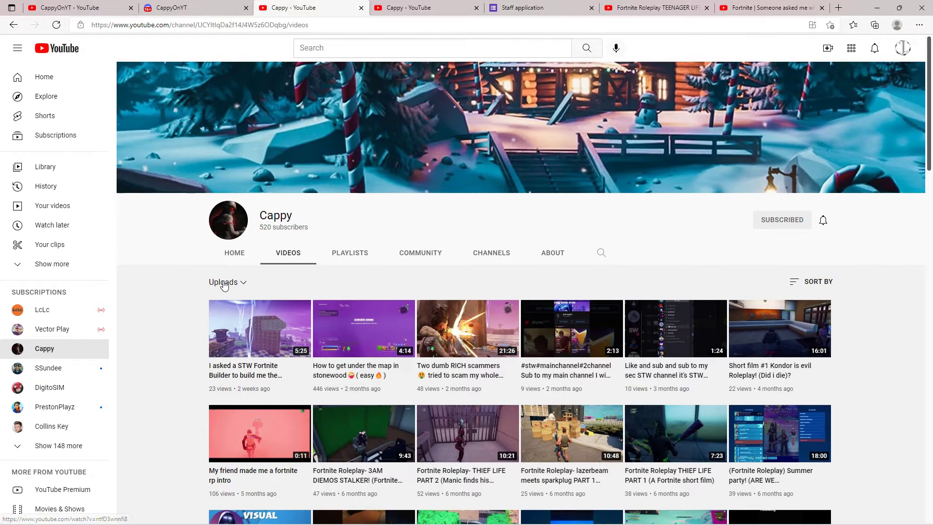
Review the CappyOnYT DM's latest messages, check Cappy's YouTube channel tab, and return to the DM.
{"action": "left_click", "coordinate": [196, 8]}
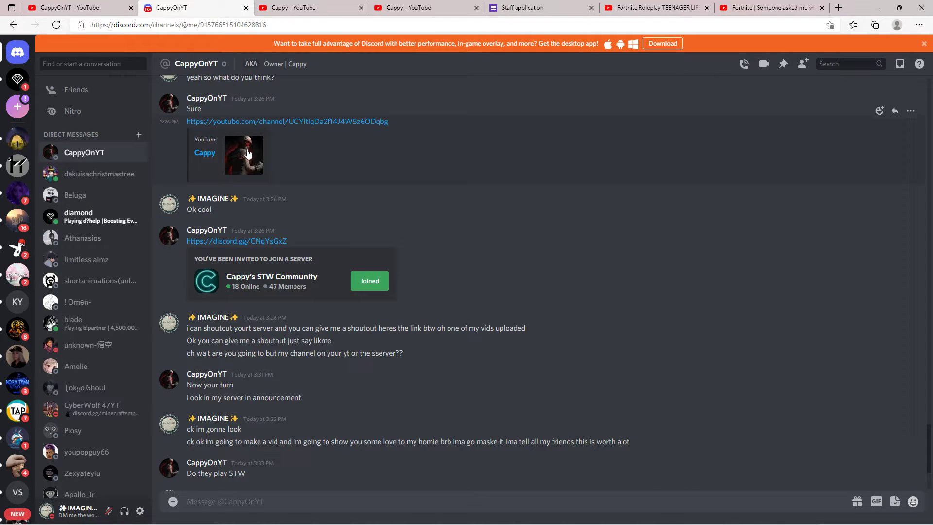
{"action": "mouse_move", "coordinate": [366, 134]}
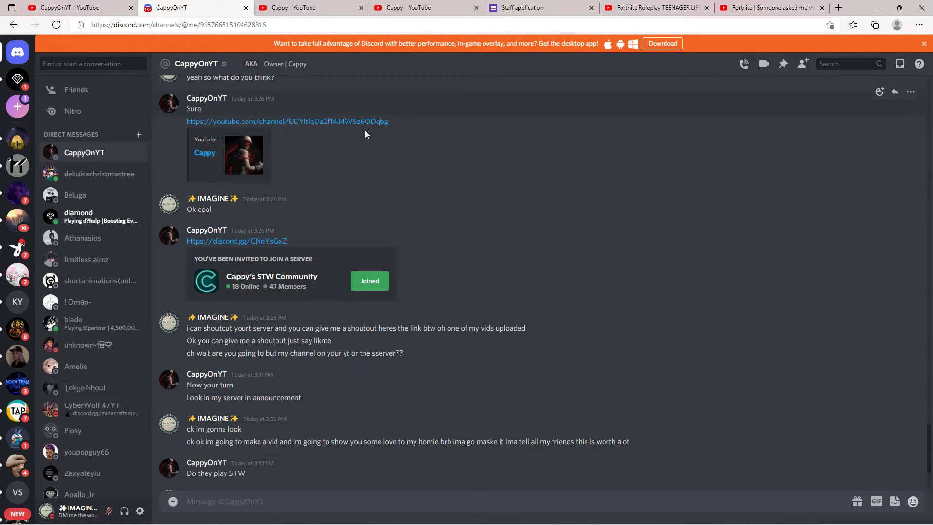
{"action": "mouse_move", "coordinate": [518, 202]}
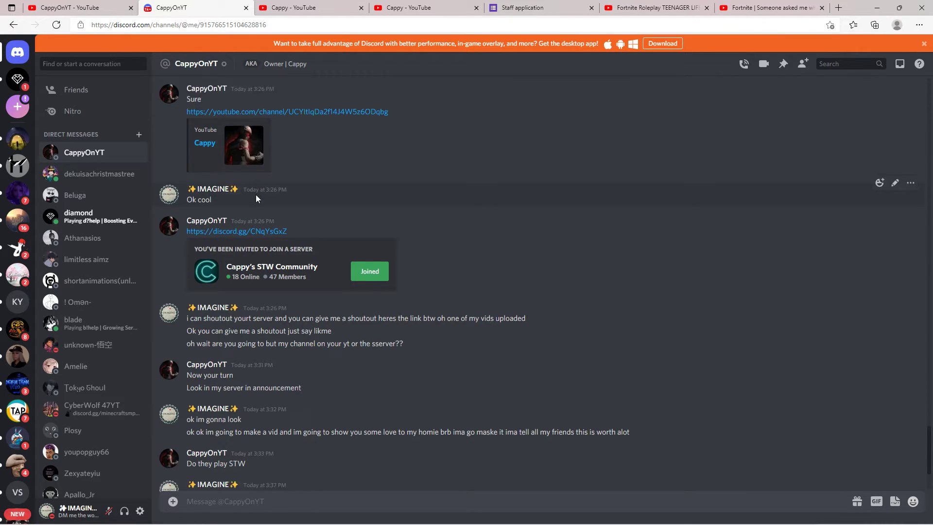
{"action": "scroll", "scroll_direction": "down", "scroll_amount": 3}
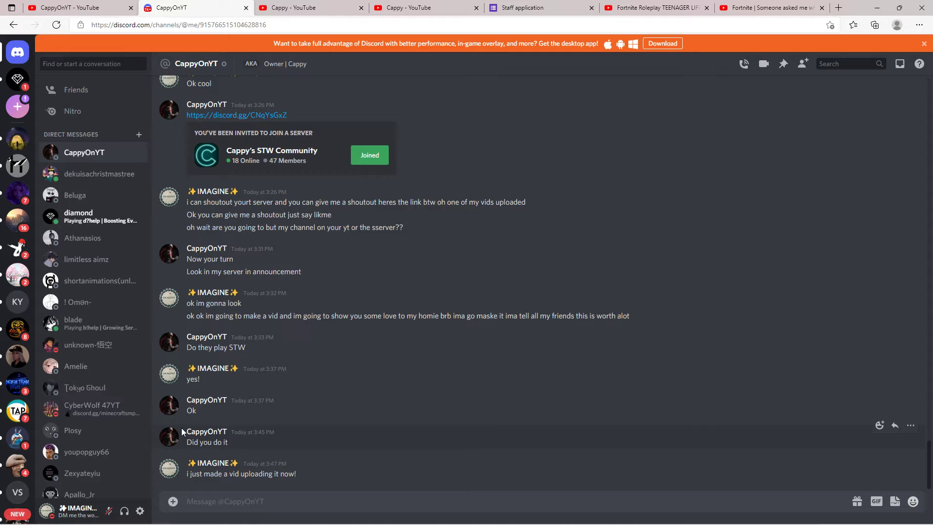
{"action": "double_click", "coordinate": [206, 431]}
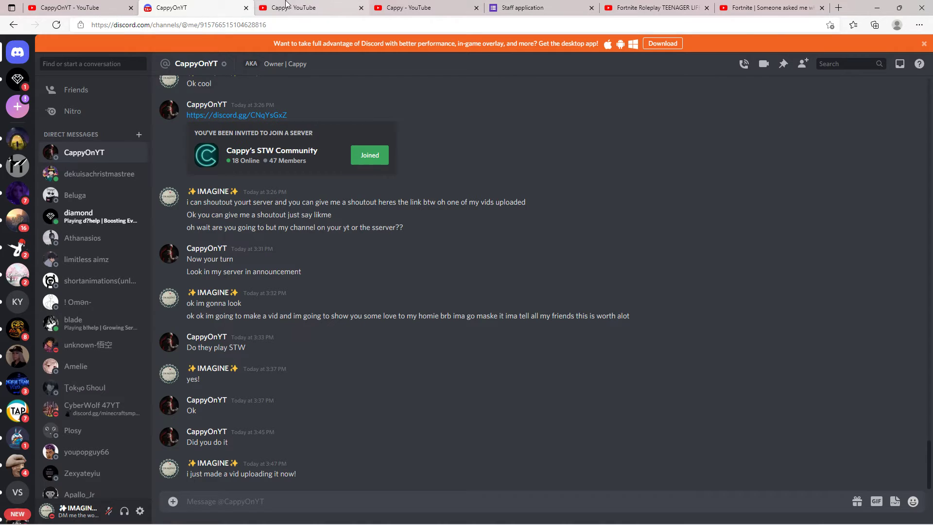
{"action": "left_click", "coordinate": [417, 7]}
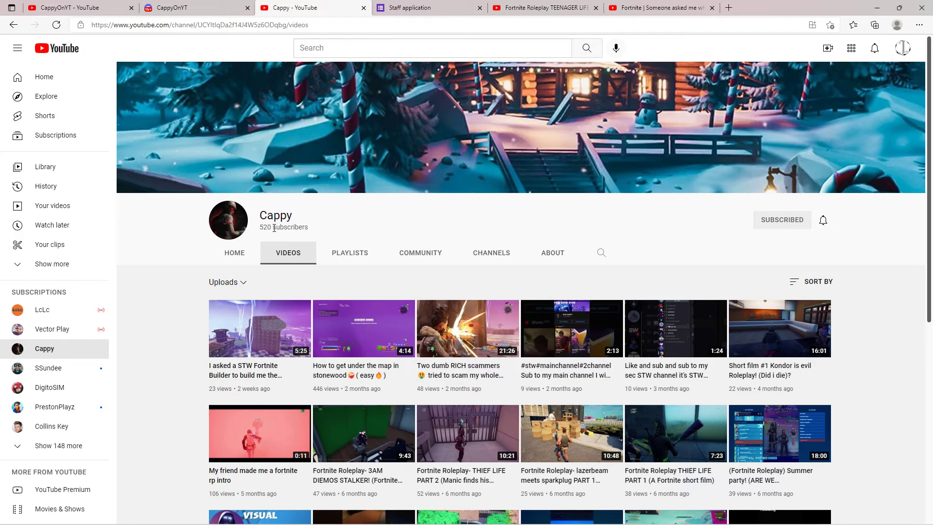
{"action": "left_click", "coordinate": [196, 8]}
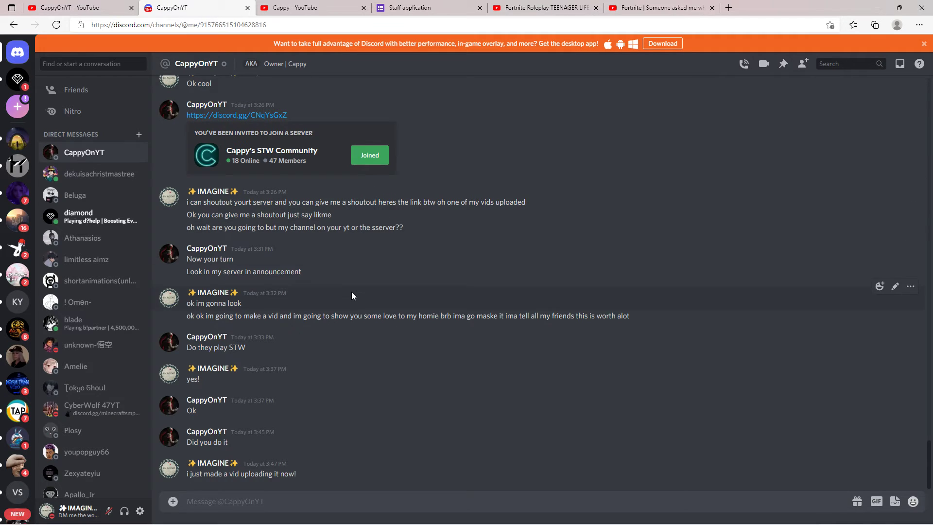